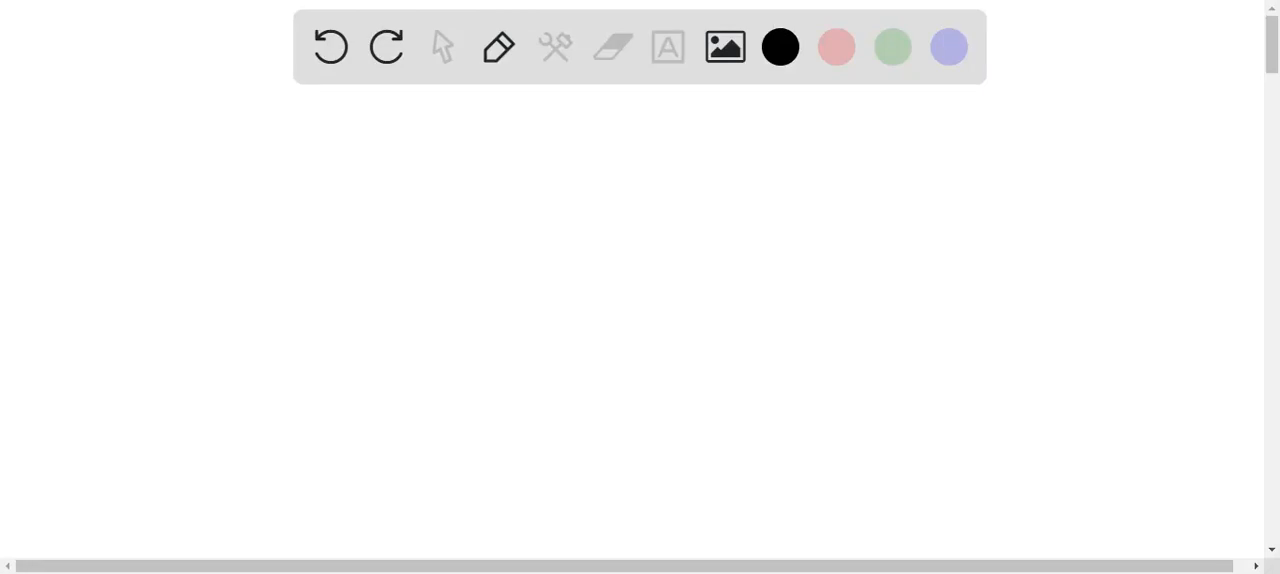
pyautogui.moveTo(176, 8)
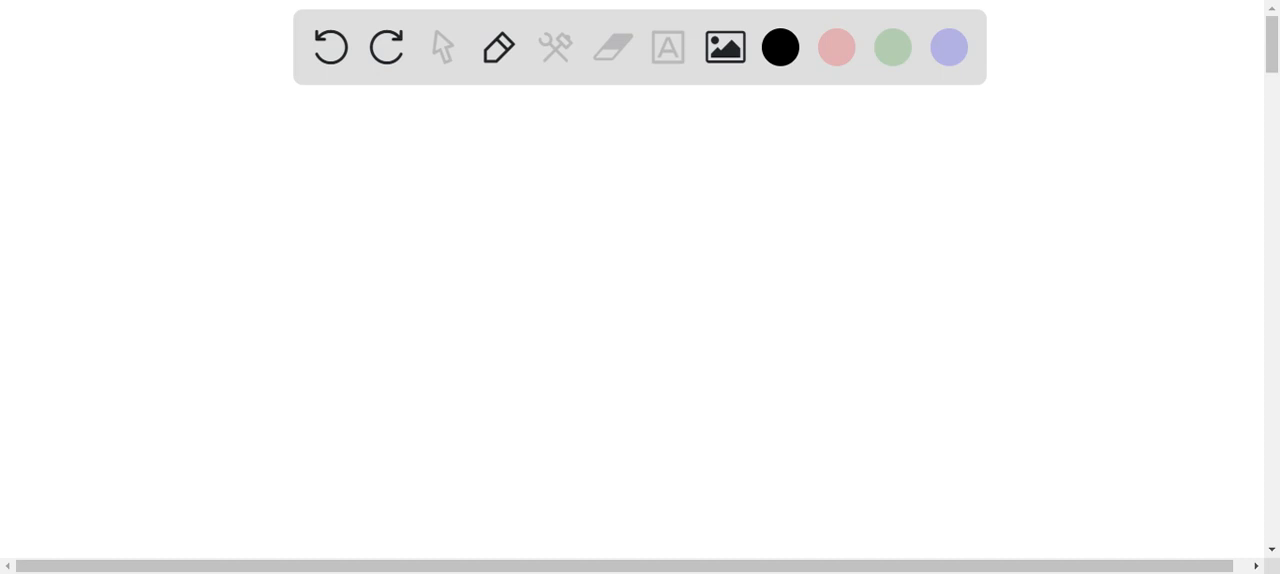
# Write "By assuming there's constant" in black pen across the top left of the canvas.
pyautogui.click(146, 172)
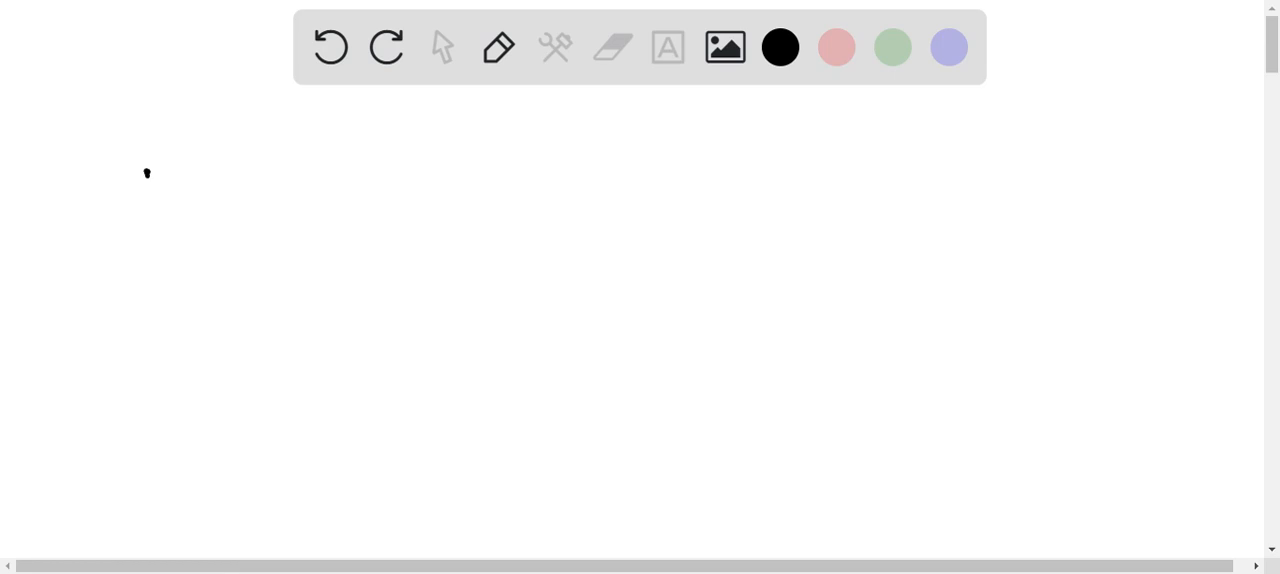
pyautogui.moveTo(144, 180); pyautogui.dragTo(290, 180)
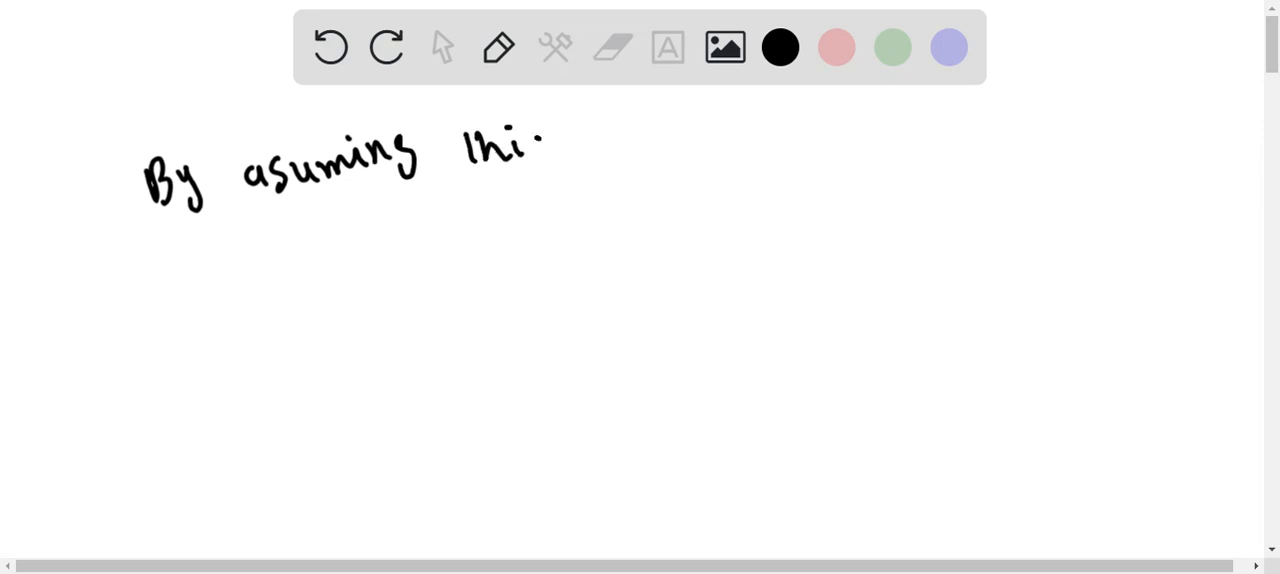
pyautogui.moveTo(510, 144); pyautogui.dragTo(600, 140)
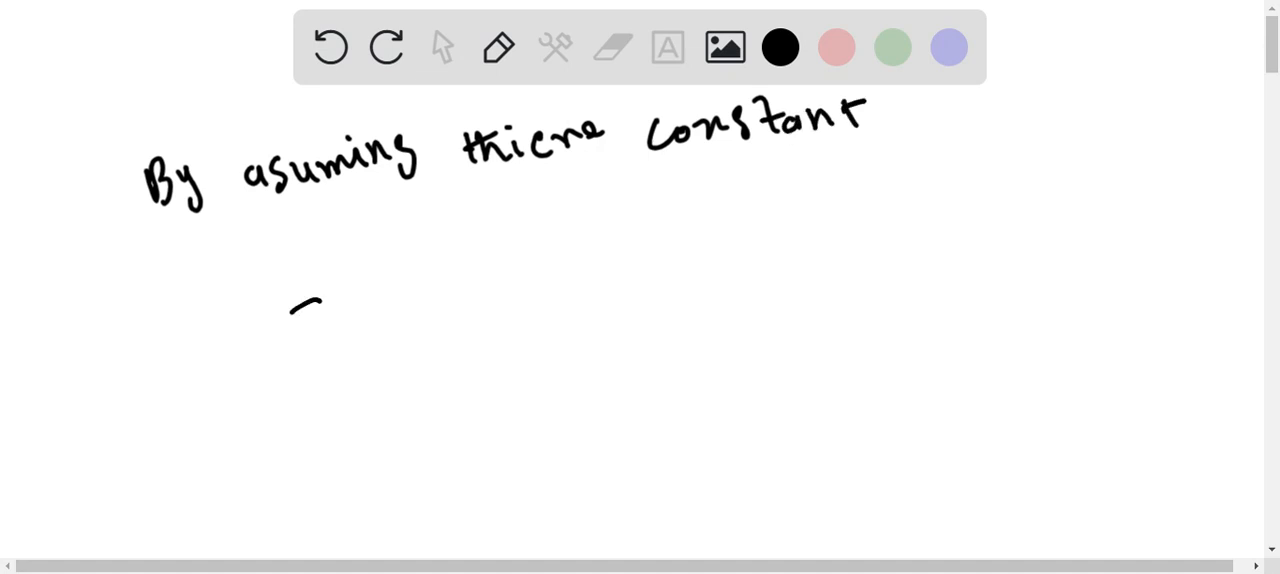
# Write "sales mix of product's" on a second line beneath the first phrase.
pyautogui.moveTo(290, 300); pyautogui.dragTo(416, 330)
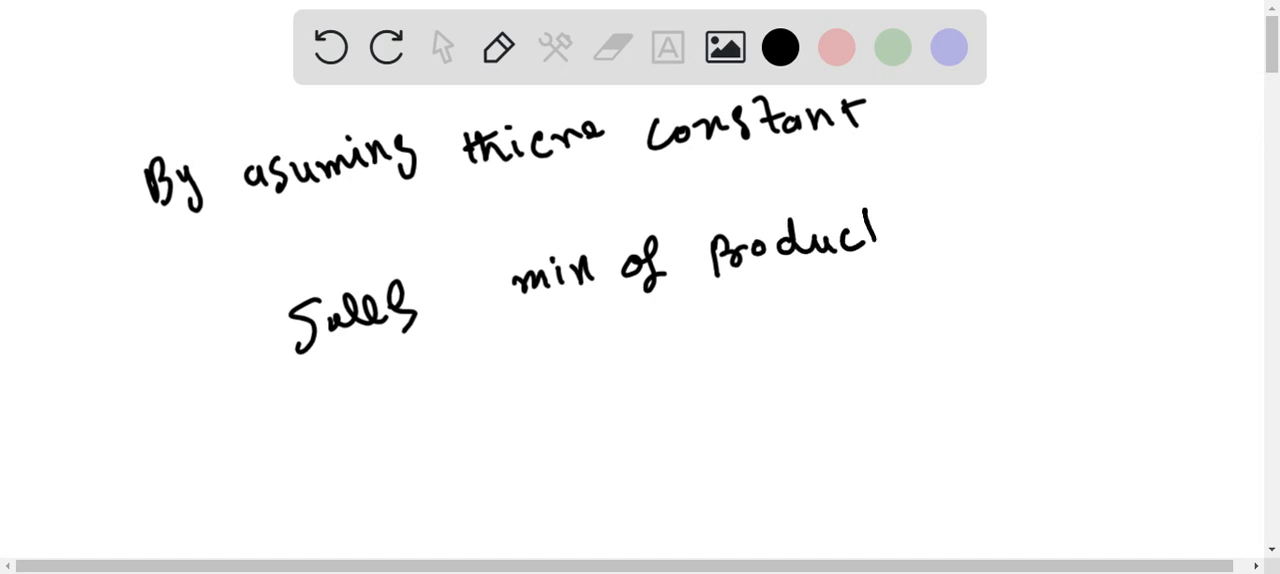
pyautogui.moveTo(876, 220); pyautogui.dragTo(910, 240)
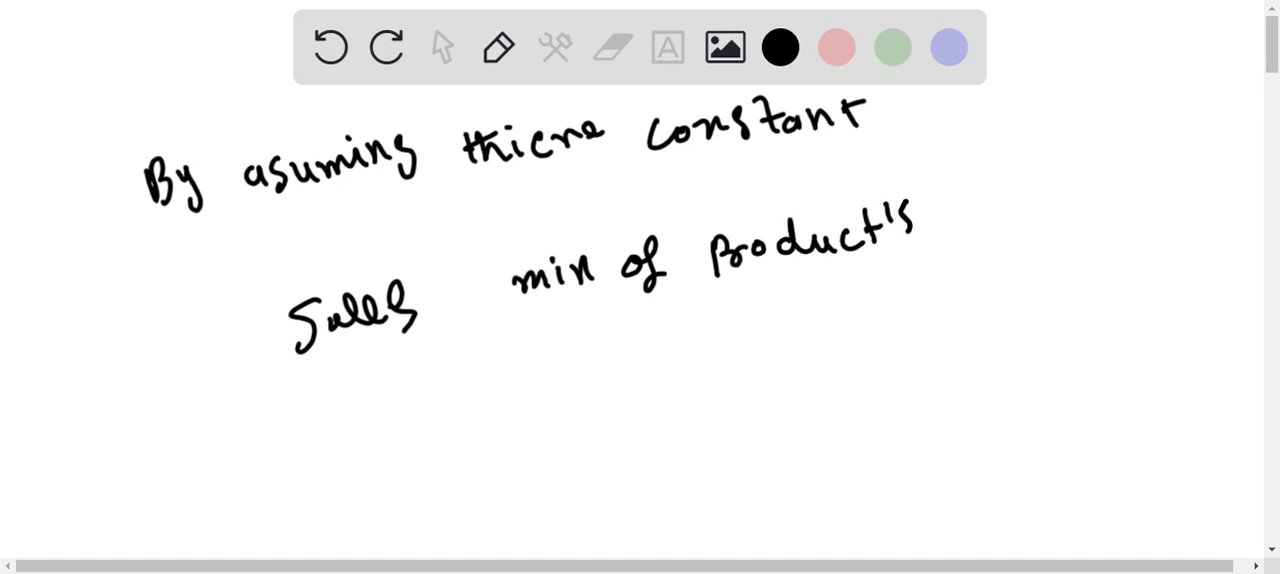